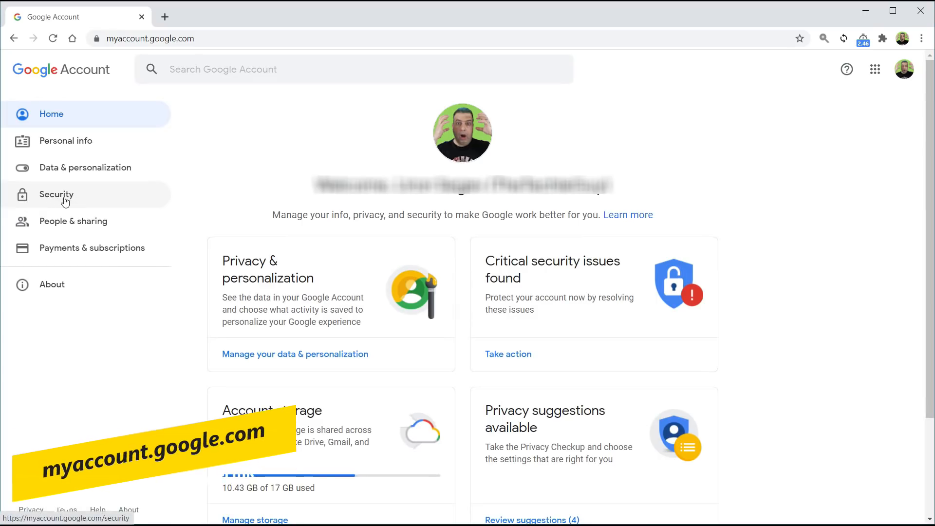
Open the Security page from the left sidebar.
{"action": "left_click", "coordinate": [56, 194]}
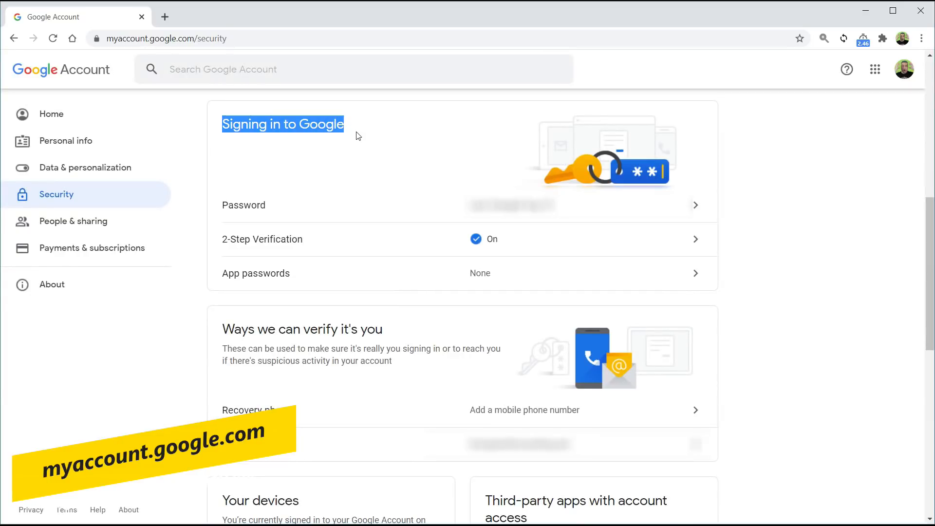
{"action": "mouse_move", "coordinate": [373, 216]}
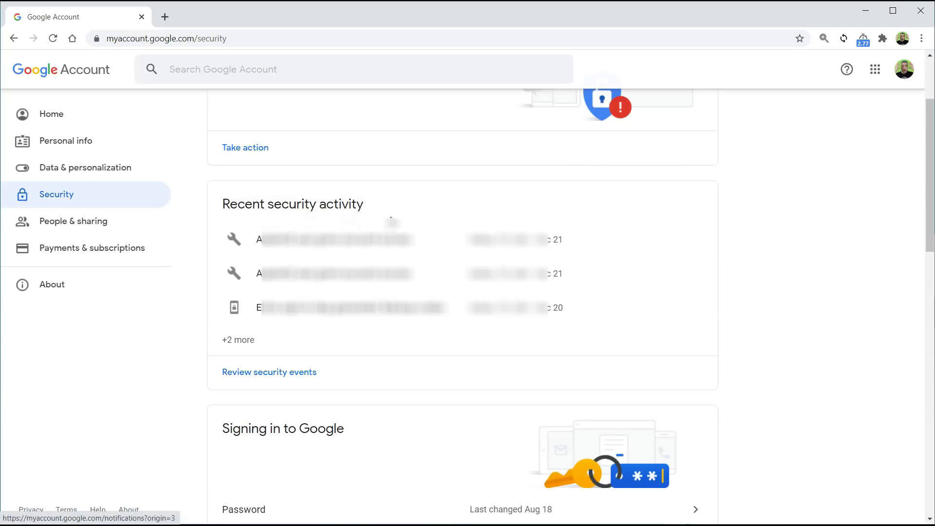
{"action": "mouse_move", "coordinate": [255, 210]}
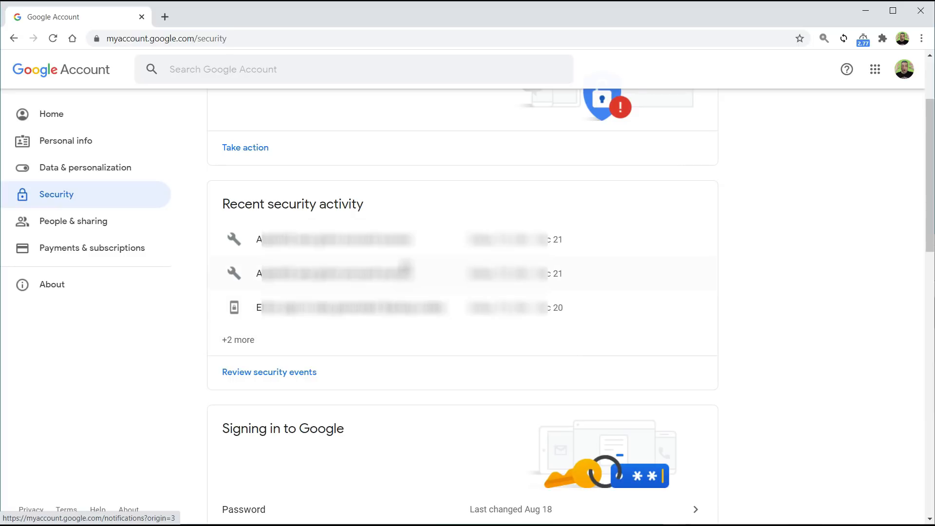
Open the first recent security event, the Google Analytics access grant.
{"action": "left_click", "coordinate": [268, 372]}
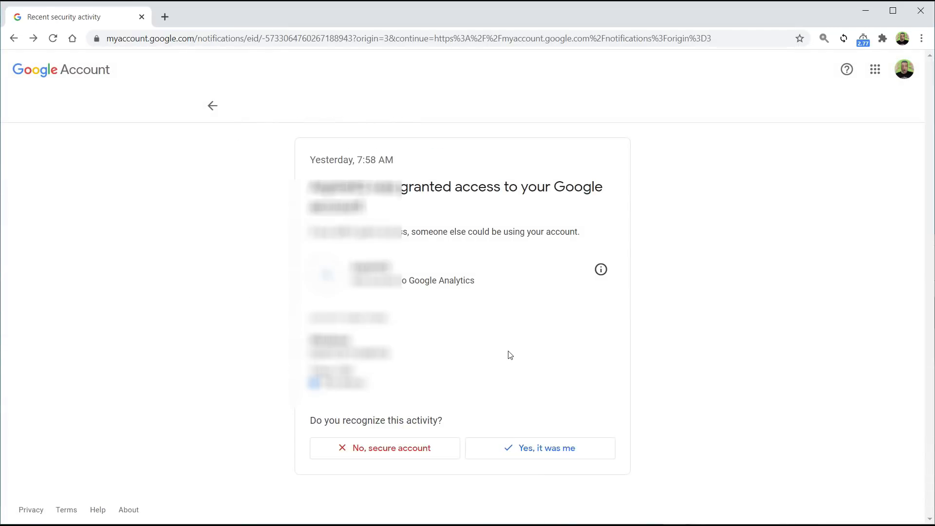
{"action": "mouse_move", "coordinate": [535, 348]}
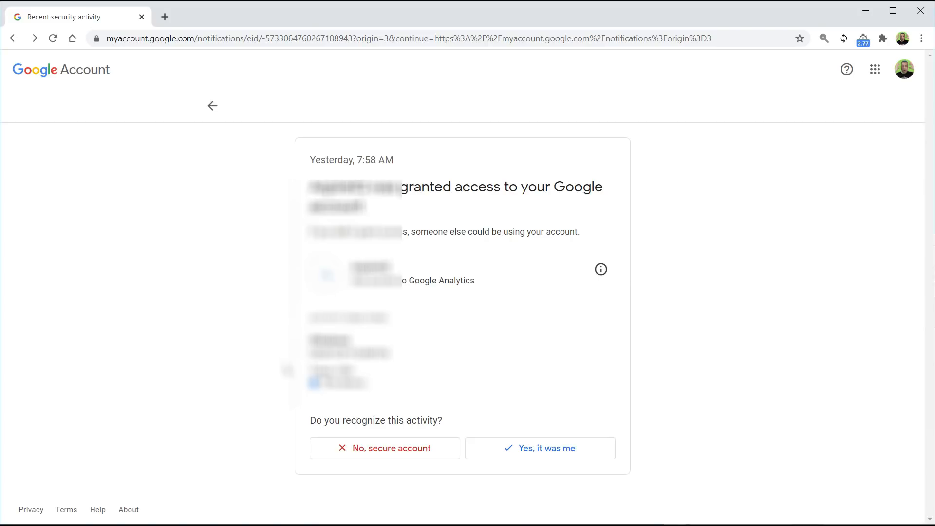
{"action": "mouse_move", "coordinate": [403, 448]}
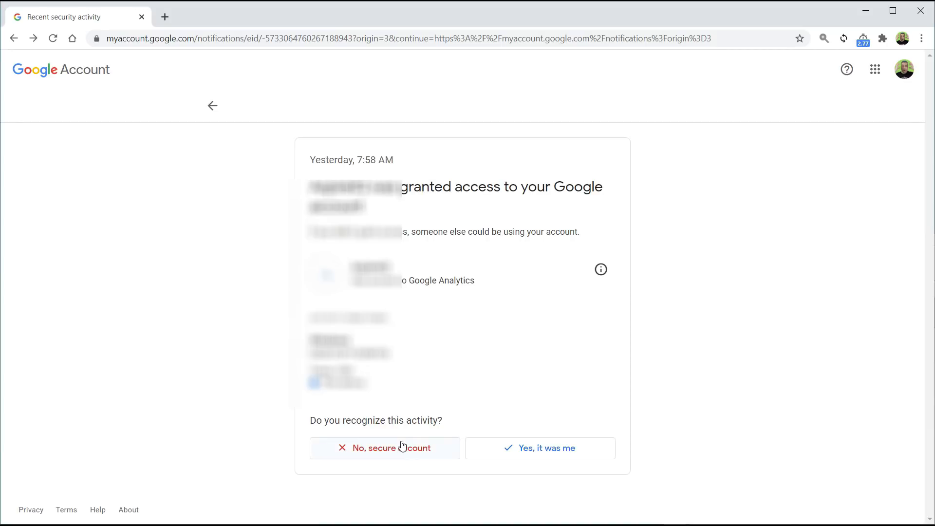
{"action": "mouse_move", "coordinate": [521, 455]}
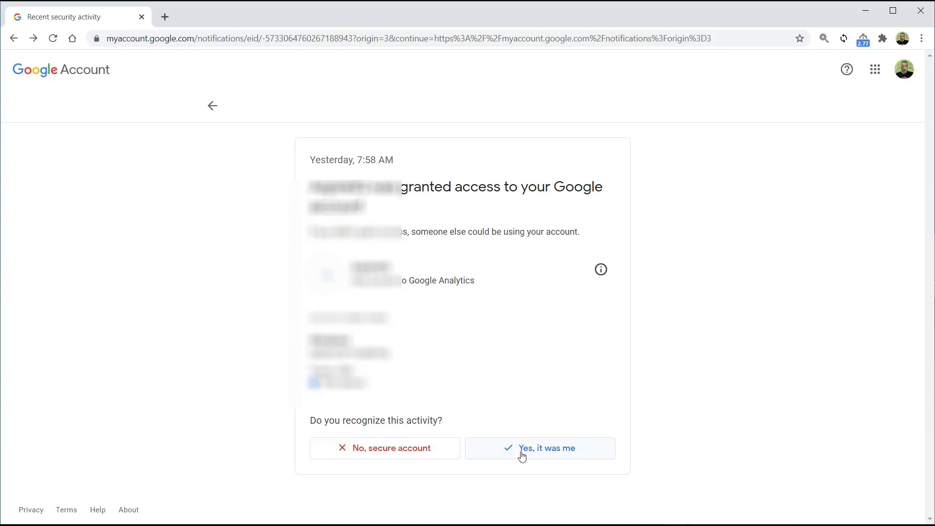
{"action": "mouse_move", "coordinate": [403, 448]}
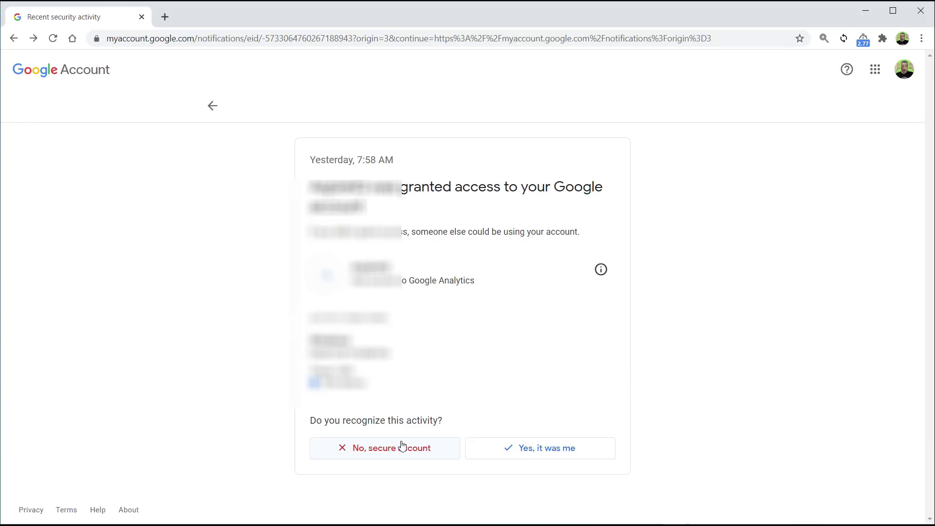
Open Security Checkup's critical issues and expand Your devices, showing Pixel 4 XL and Galaxy Note20.
{"action": "left_click", "coordinate": [539, 448]}
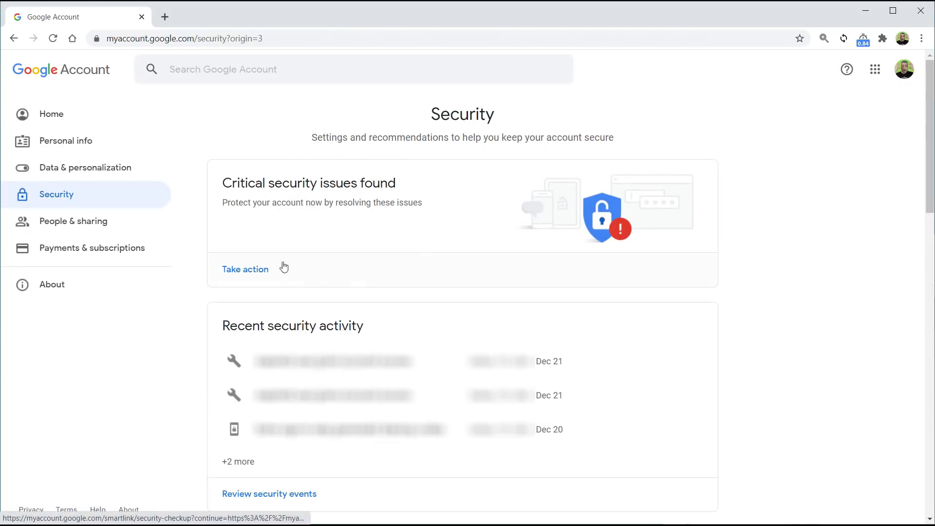
{"action": "mouse_move", "coordinate": [260, 273]}
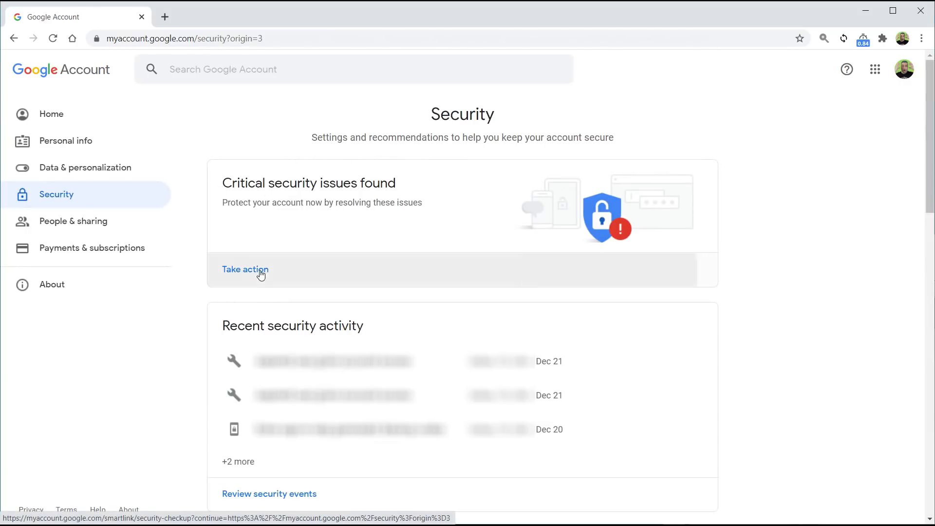
{"action": "left_click", "coordinate": [245, 269]}
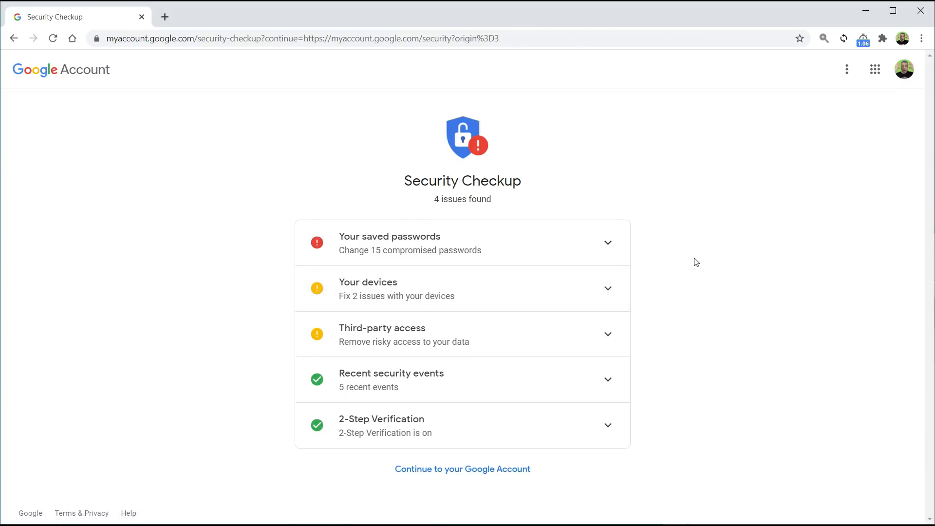
{"action": "mouse_move", "coordinate": [389, 243]}
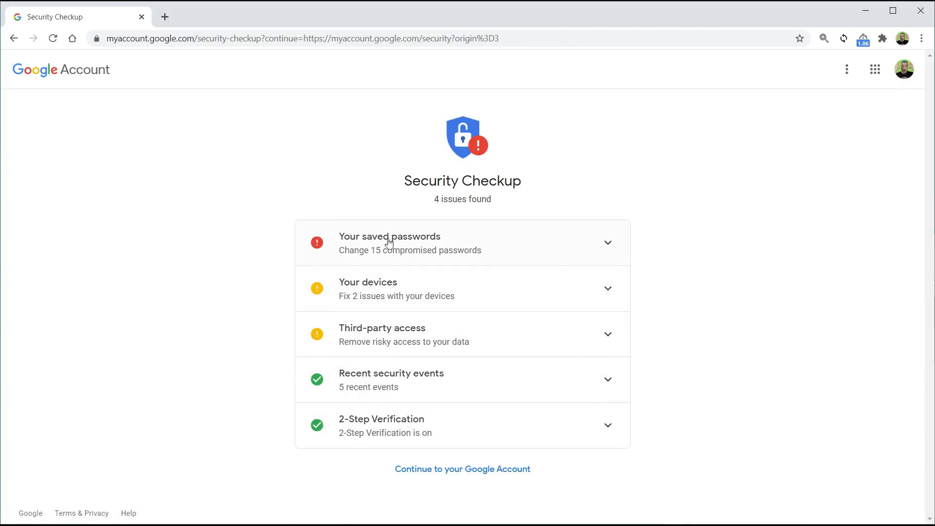
{"action": "mouse_move", "coordinate": [537, 349]}
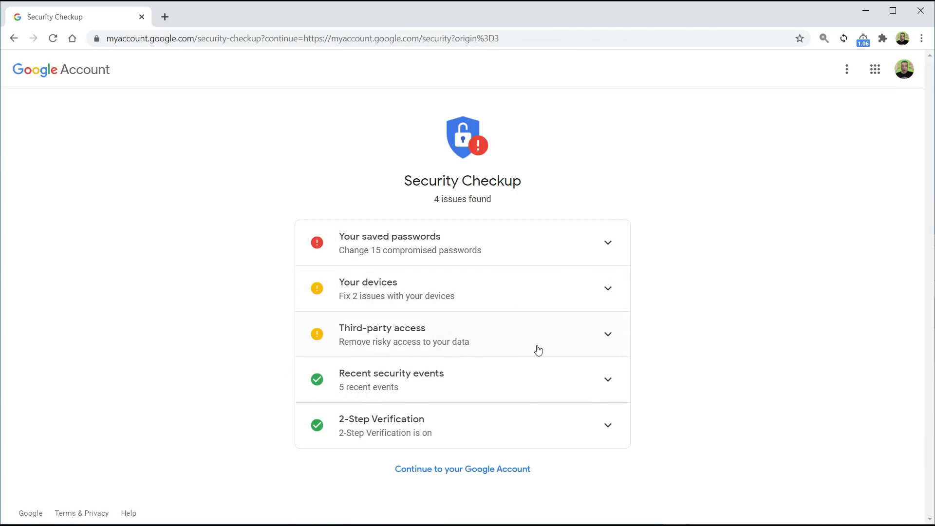
{"action": "left_click", "coordinate": [389, 242]}
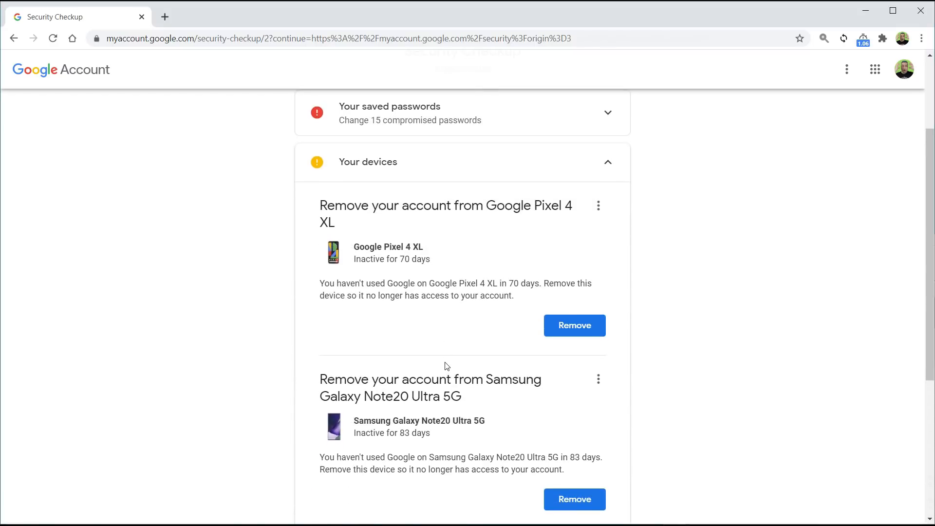
{"action": "mouse_move", "coordinate": [594, 419]}
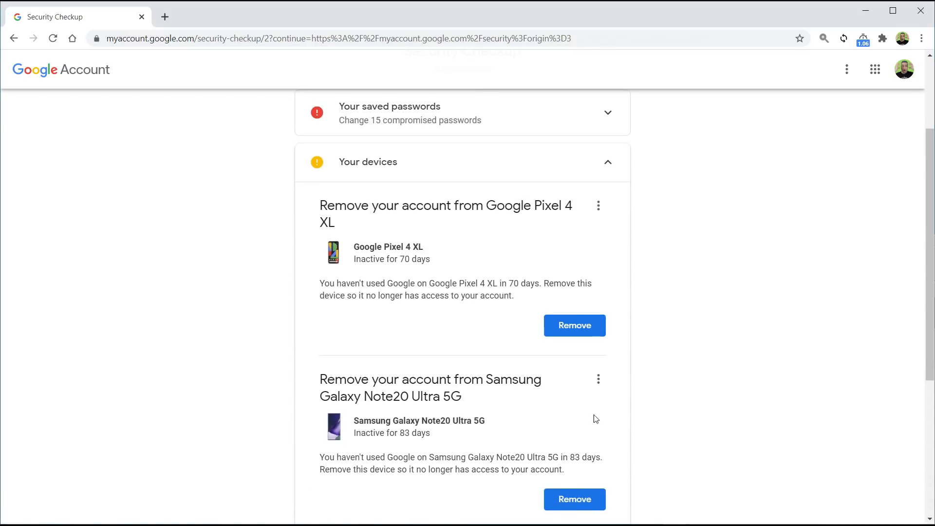
{"action": "mouse_move", "coordinate": [382, 284]}
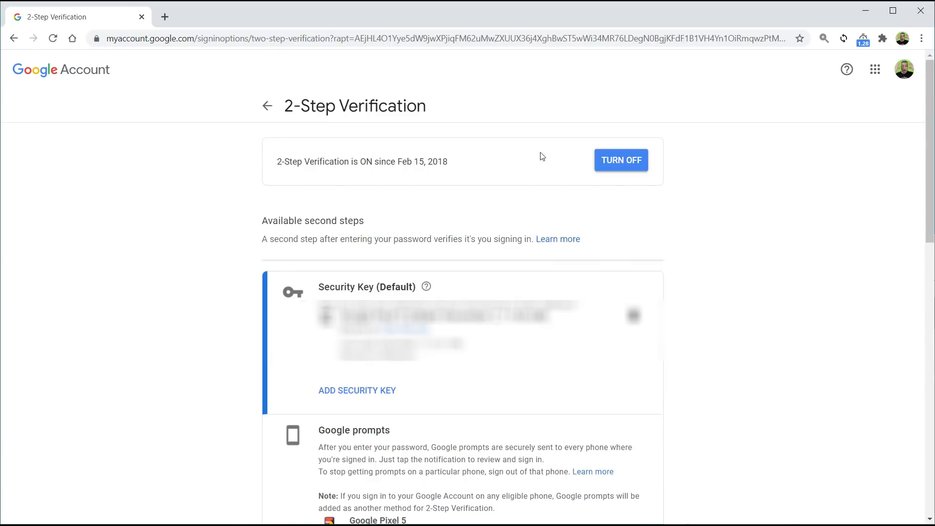
{"action": "mouse_move", "coordinate": [496, 195]}
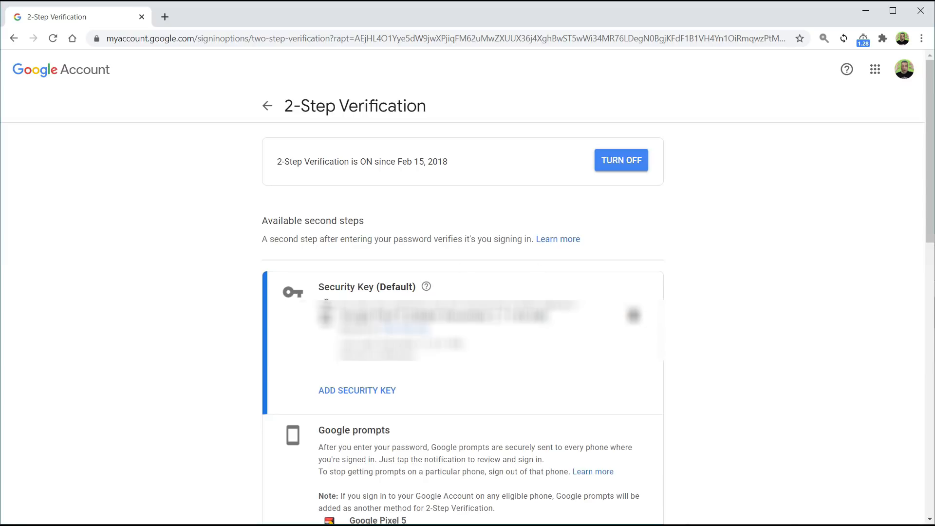
{"action": "mouse_move", "coordinate": [343, 368]}
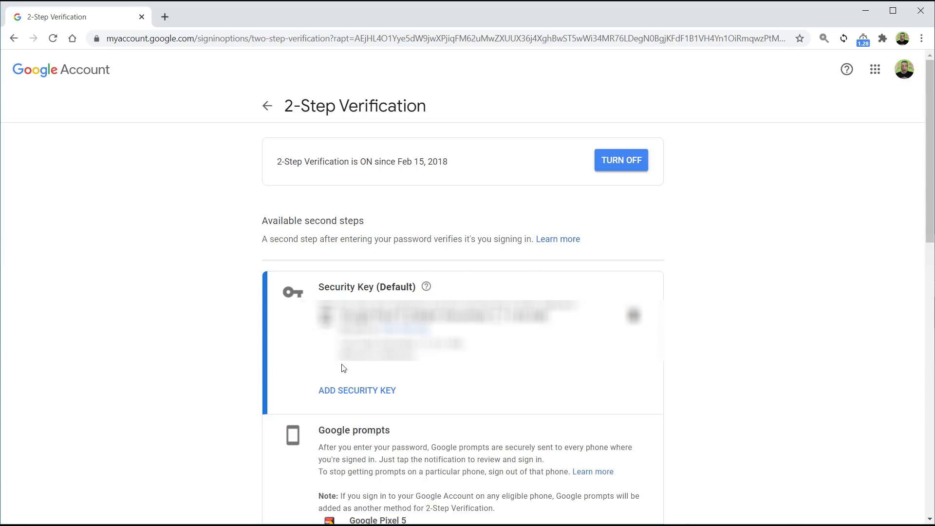
{"action": "mouse_move", "coordinate": [488, 377]}
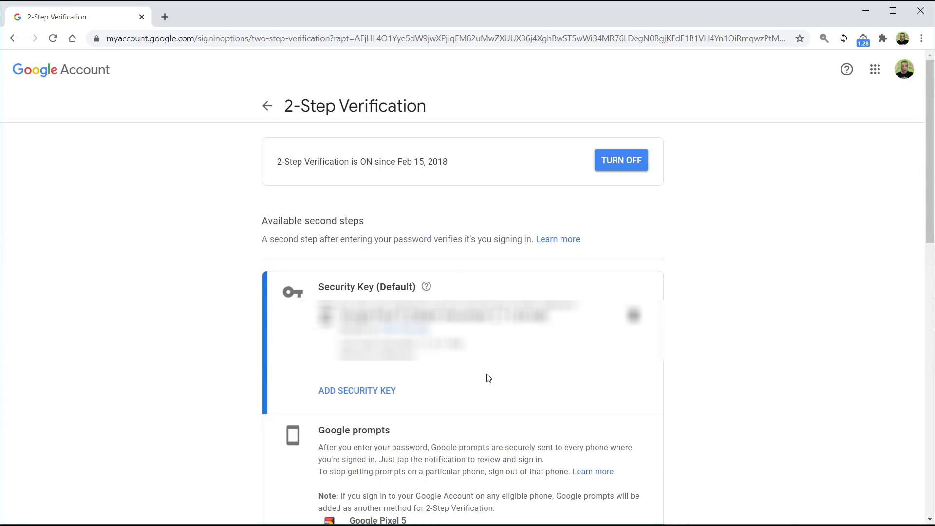
Scroll the 2-Step Verification page down to Backup codes, showing 10 active codes.
{"action": "scroll", "scroll_direction": "down", "scroll_amount": 3}
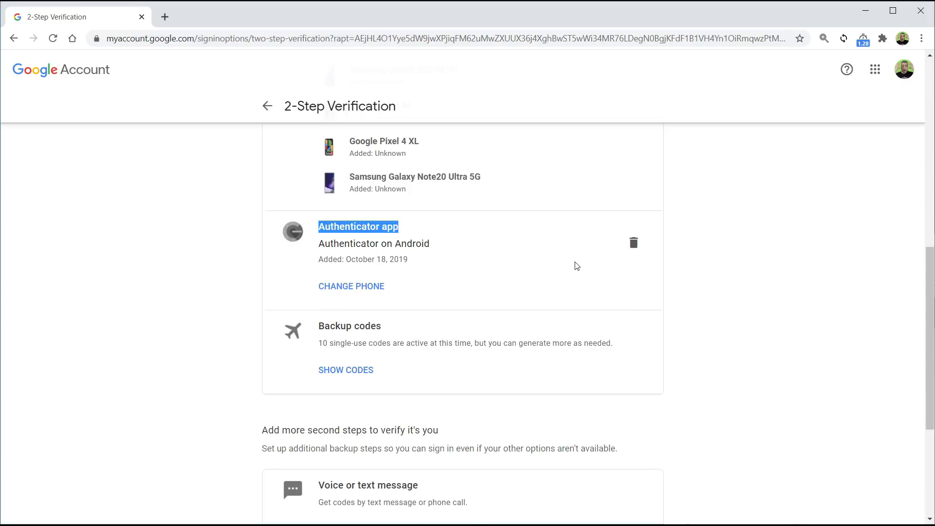
{"action": "double_click", "coordinate": [343, 326]}
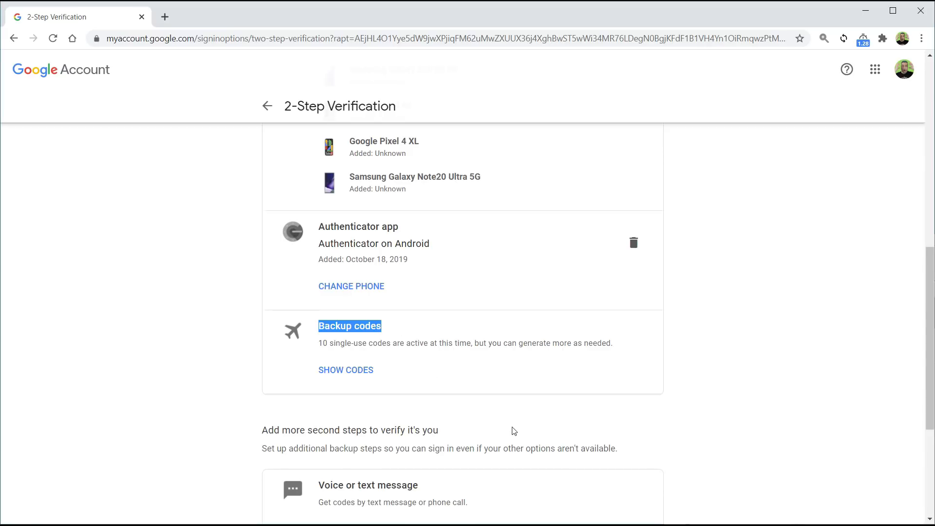
Show the backup codes, then generate and confirm a new set of codes.
{"action": "left_click", "coordinate": [346, 370]}
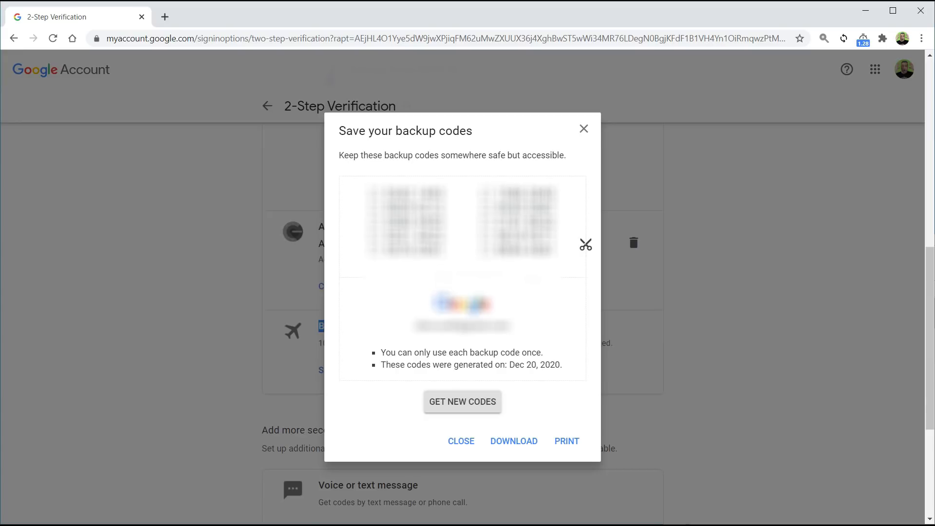
{"action": "mouse_move", "coordinate": [502, 396]}
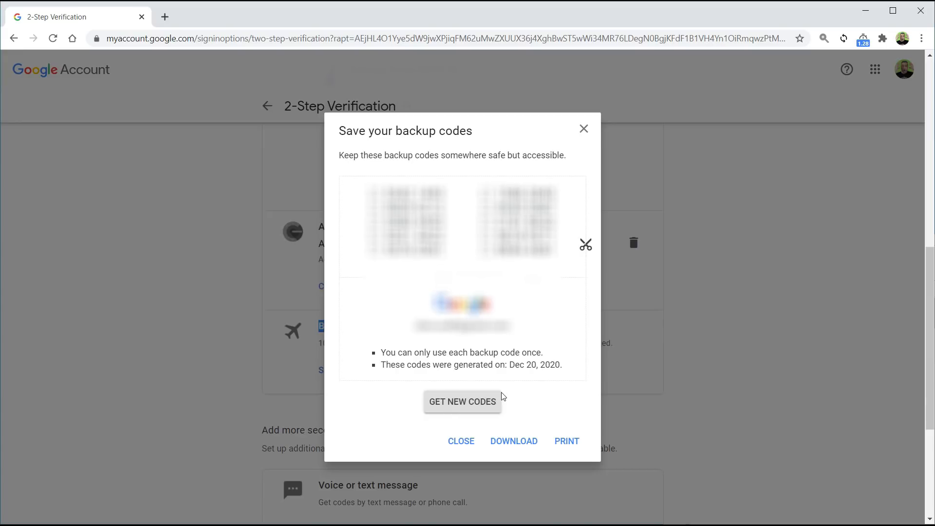
{"action": "left_click", "coordinate": [461, 401]}
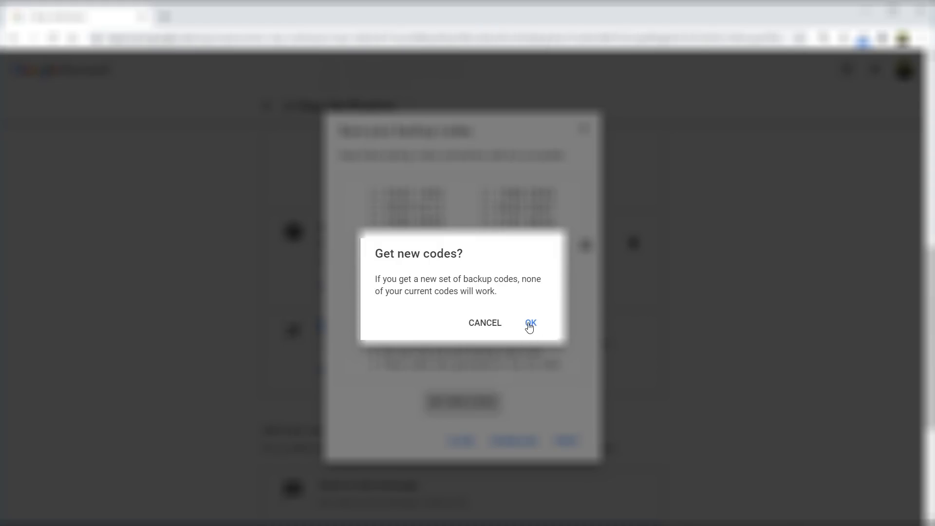
{"action": "left_click", "coordinate": [529, 323]}
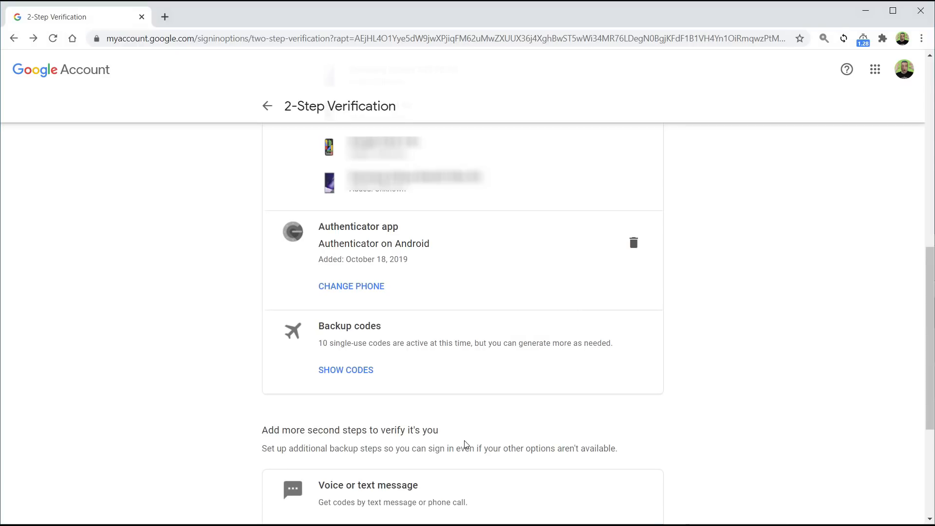
Revoke all devices you trust, then return to the Security page.
{"action": "scroll", "scroll_direction": "down", "scroll_amount": 3}
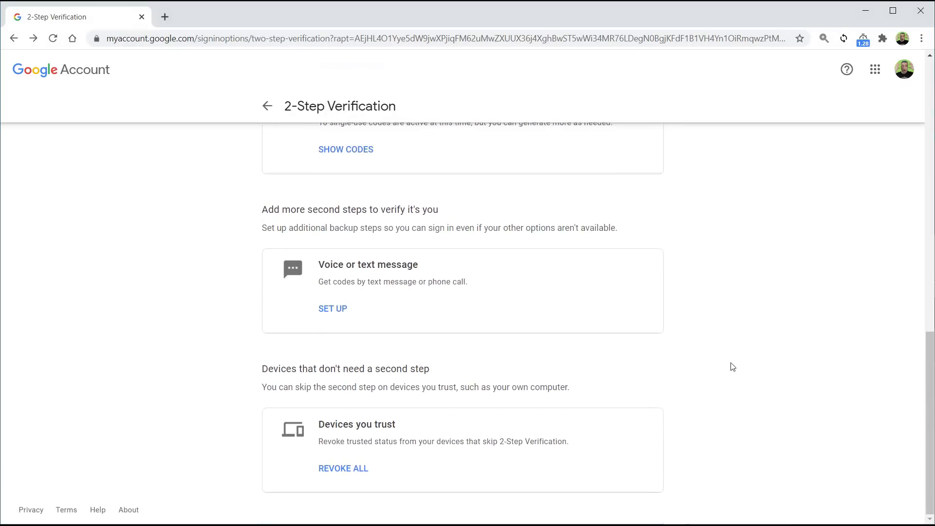
{"action": "mouse_move", "coordinate": [282, 380]}
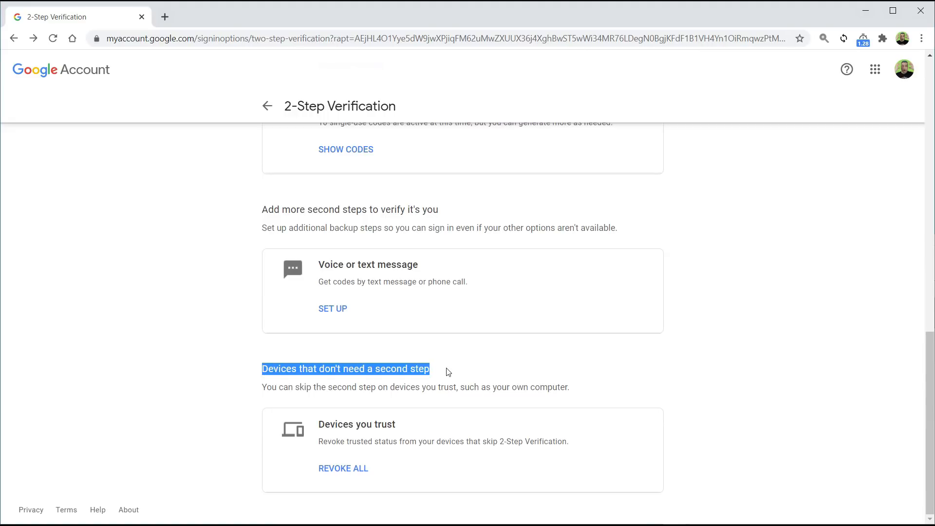
{"action": "mouse_move", "coordinate": [456, 414]}
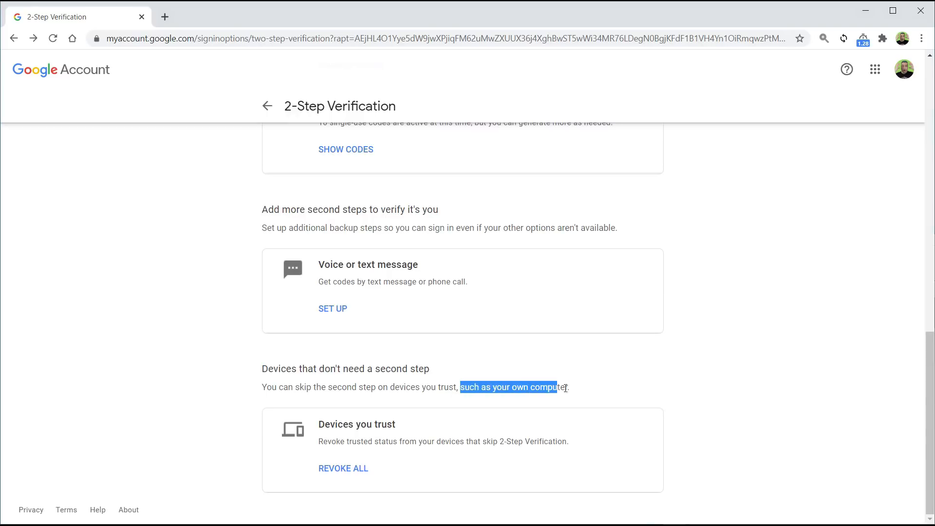
{"action": "left_click", "coordinate": [509, 439]}
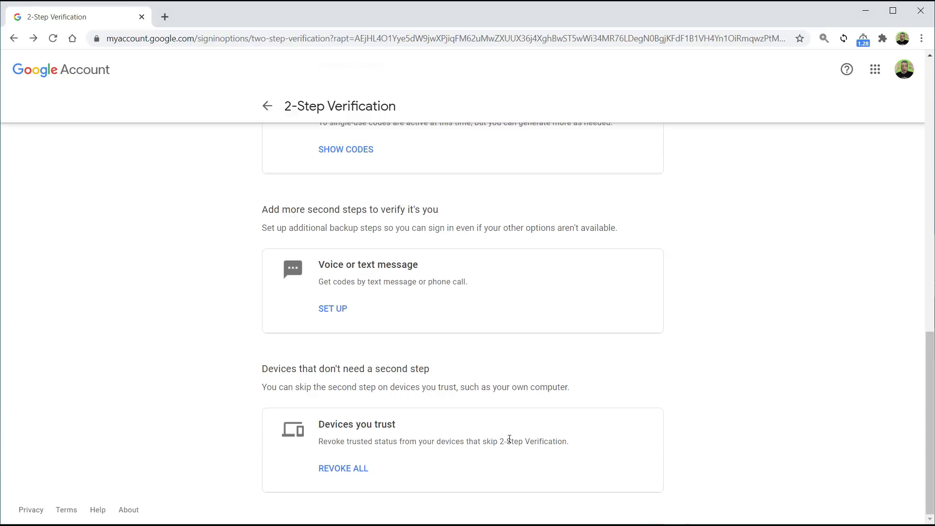
{"action": "mouse_move", "coordinate": [357, 471]}
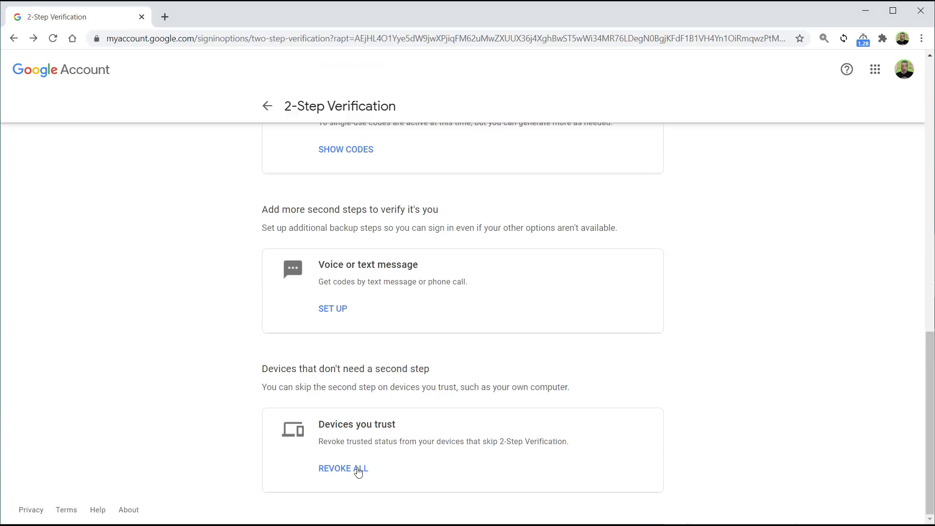
{"action": "left_click", "coordinate": [267, 106]}
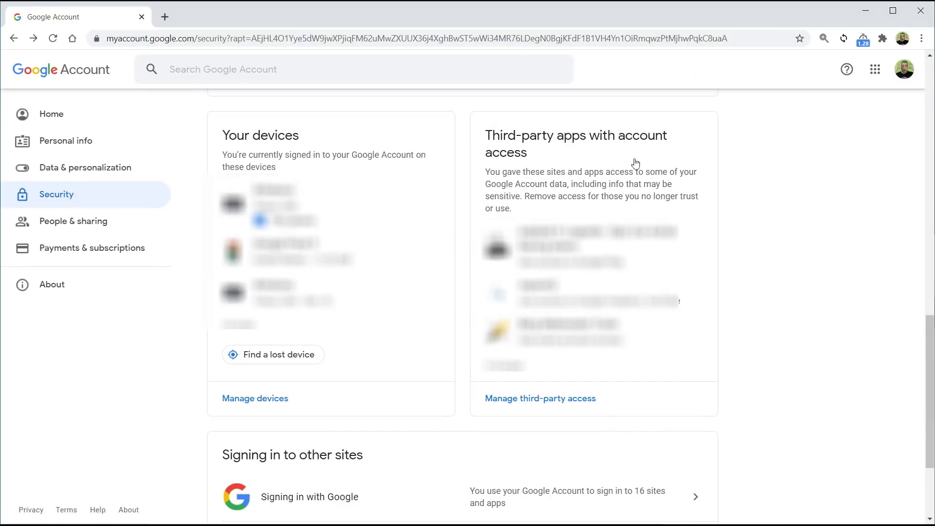
Review Asphalt 9's third-party Google Play access details, then go back to Security.
{"action": "left_click", "coordinate": [539, 398]}
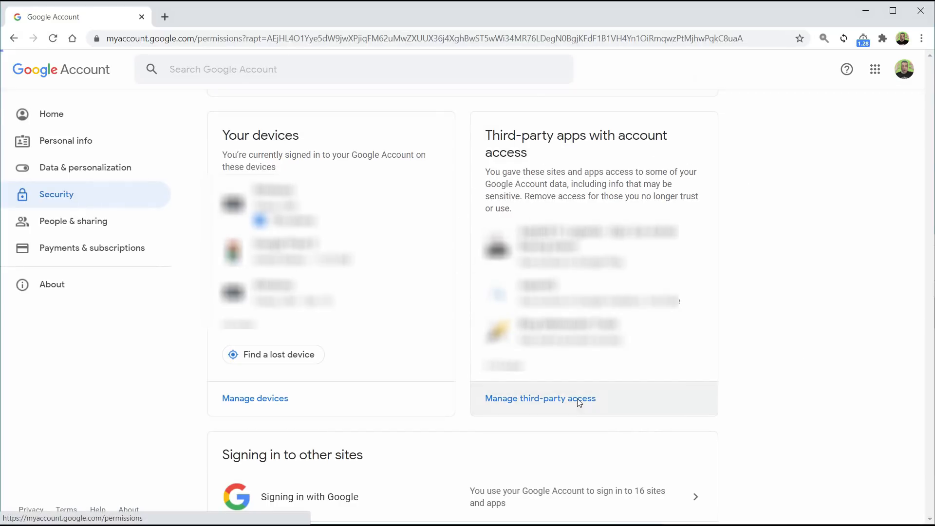
{"action": "left_click", "coordinate": [539, 398]}
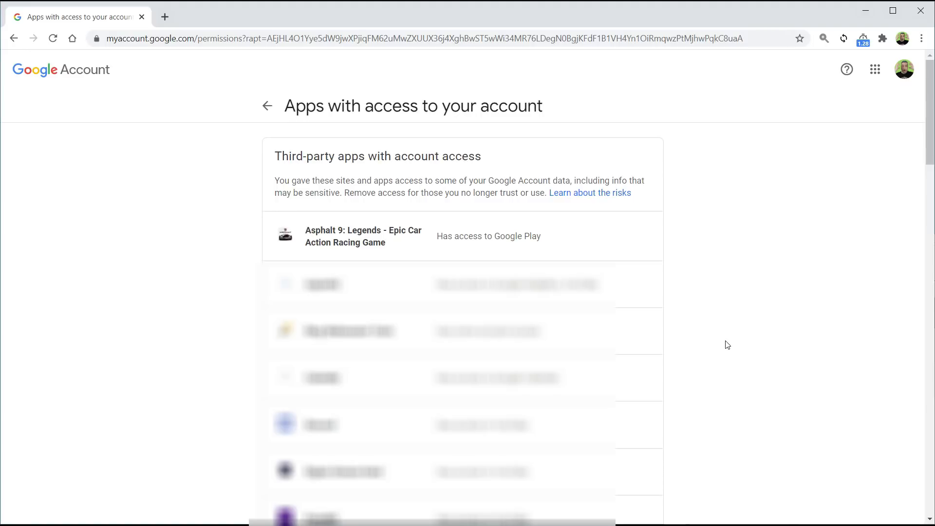
{"action": "mouse_move", "coordinate": [578, 252]}
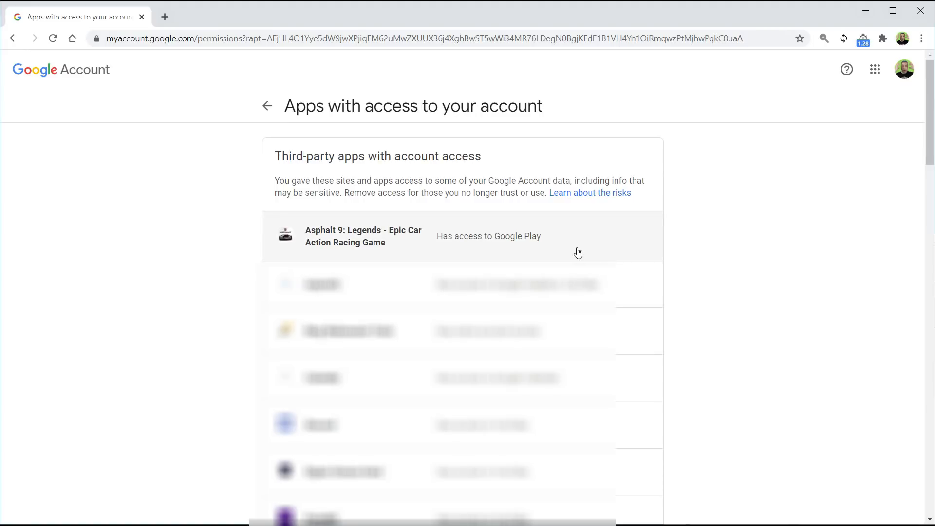
{"action": "left_click", "coordinate": [462, 235]}
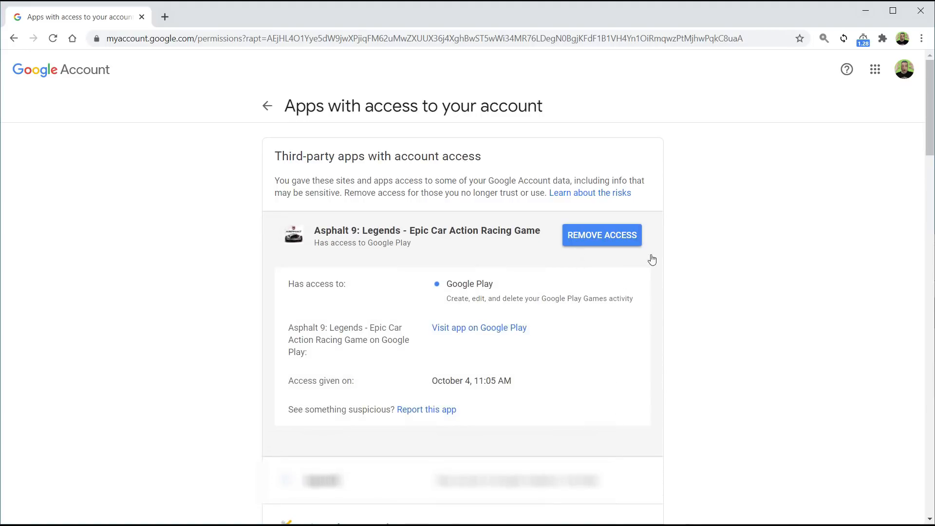
{"action": "mouse_move", "coordinate": [595, 224]}
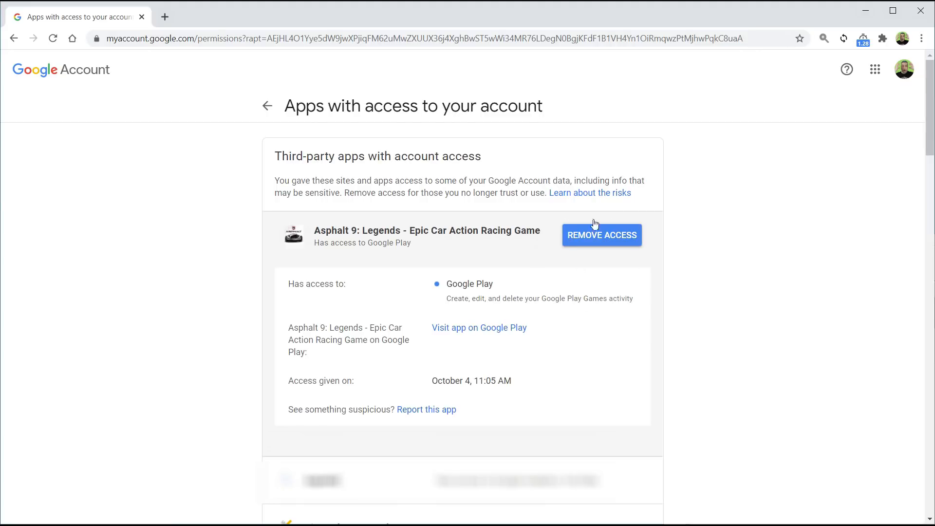
{"action": "left_click", "coordinate": [267, 105]}
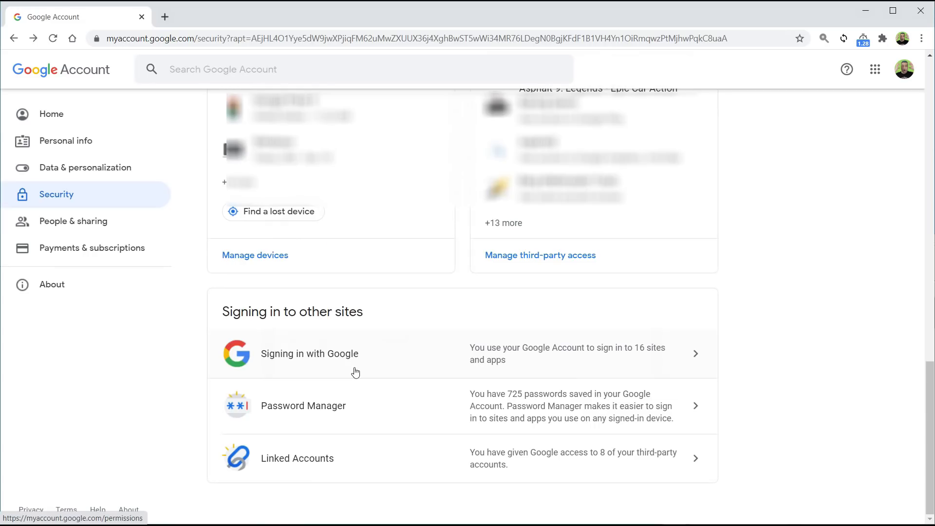
Open Linked Accounts under Signing in to other sites, listing 8 accounts.
{"action": "left_click", "coordinate": [297, 458]}
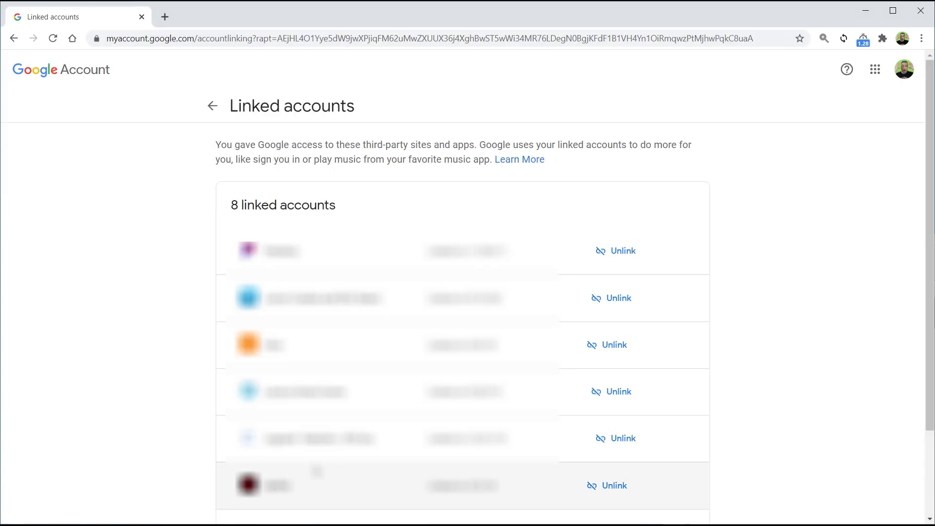
{"action": "mouse_move", "coordinate": [634, 257]}
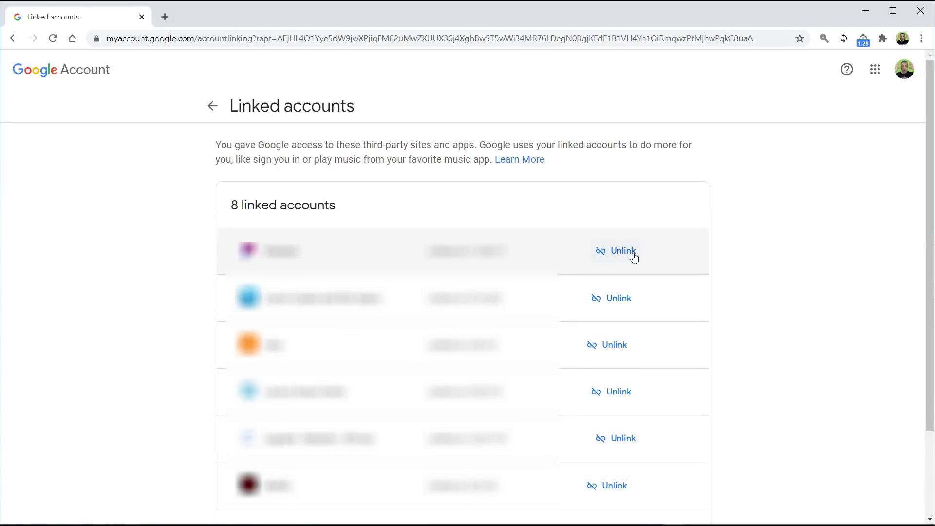
{"action": "mouse_move", "coordinate": [624, 375]}
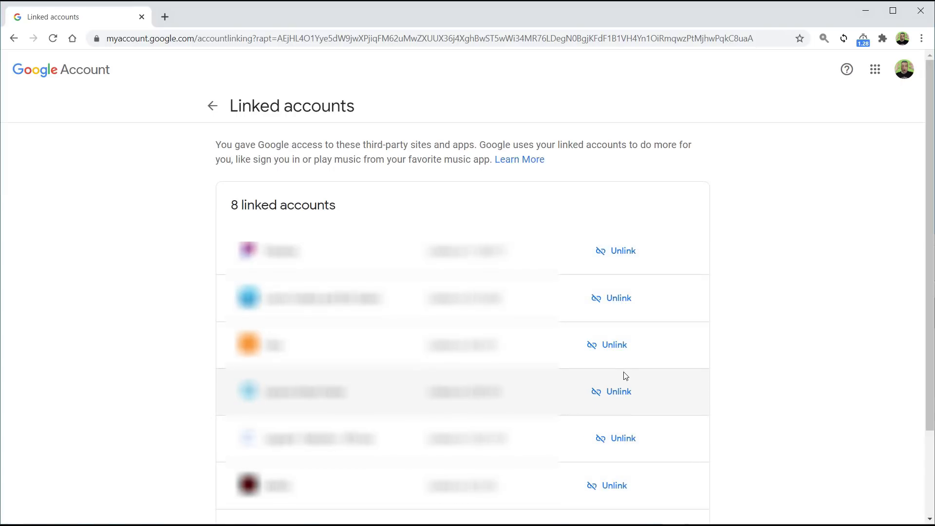